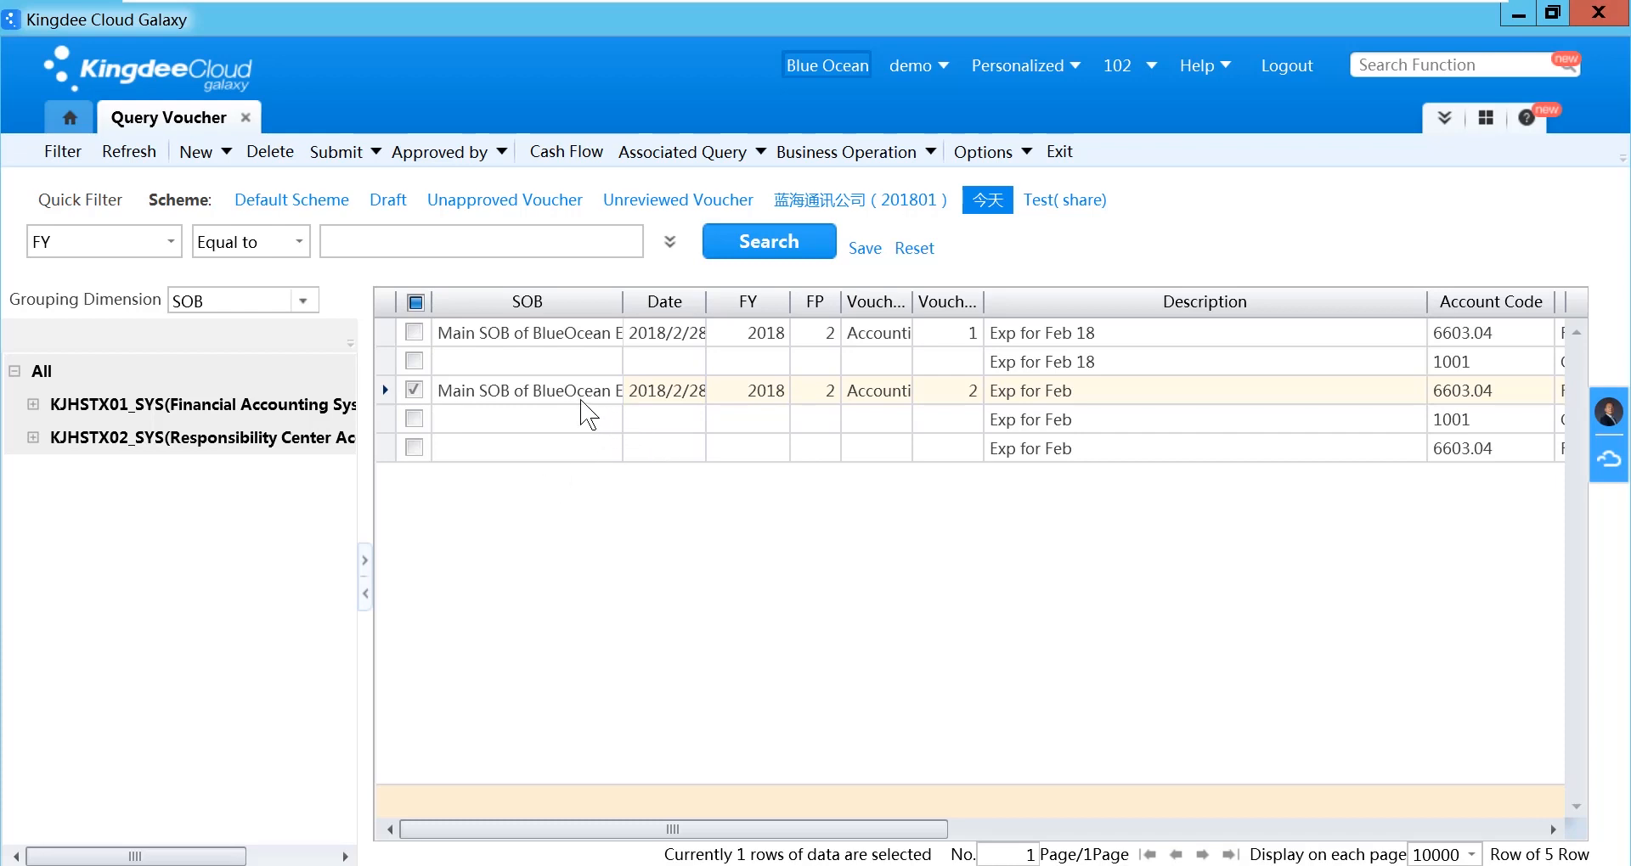
mouse_move(560, 403)
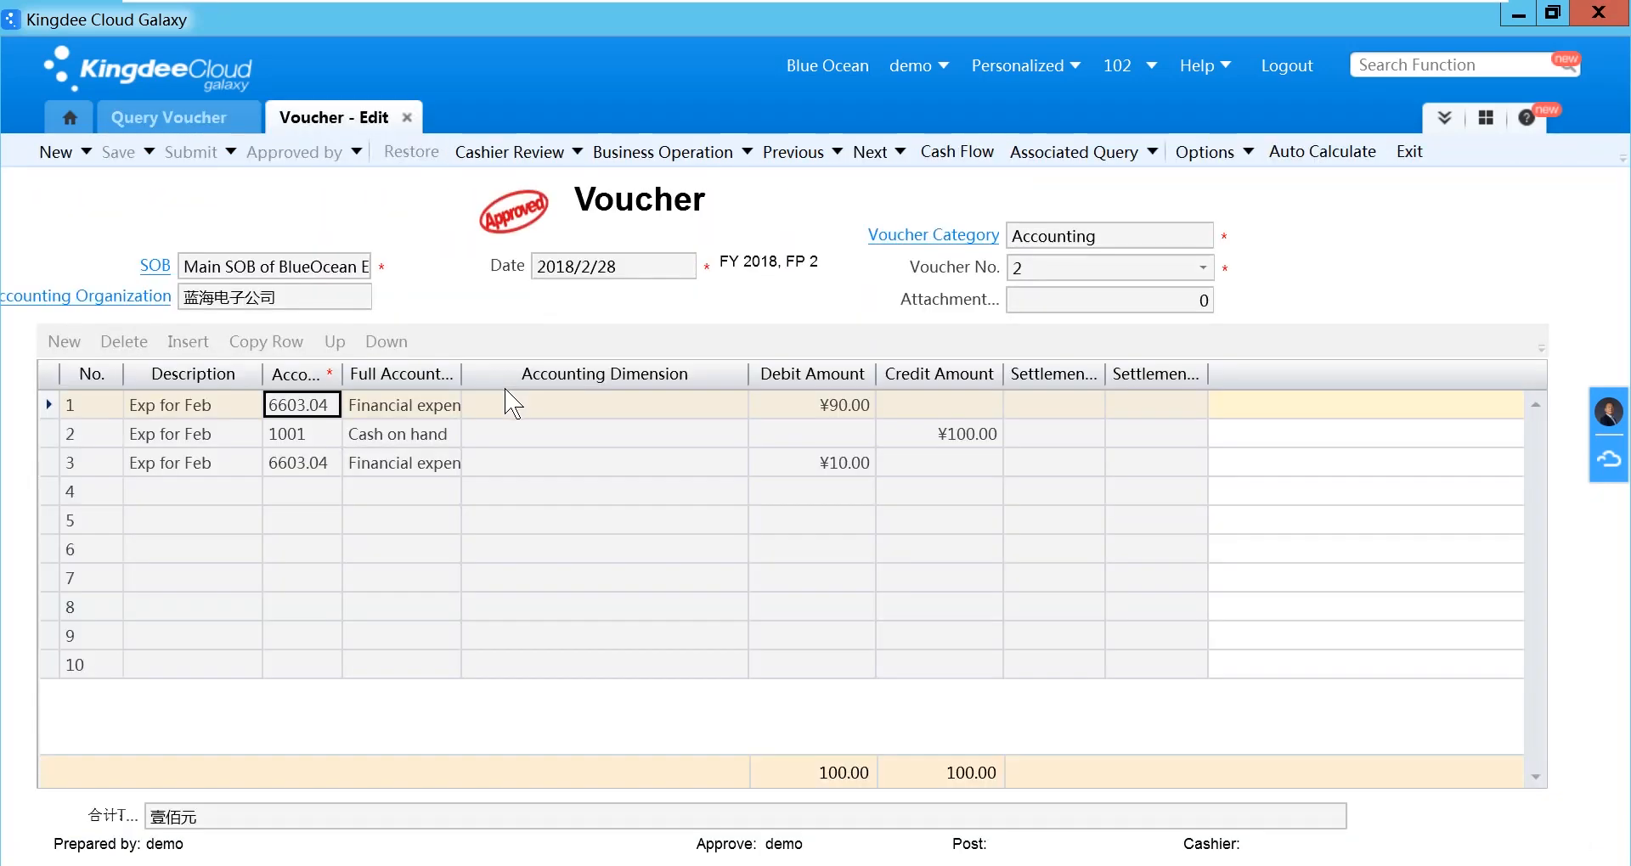
Save voucher No. 2 as a recurring journal named Test1, filling the multilingual name.
left_click(149, 152)
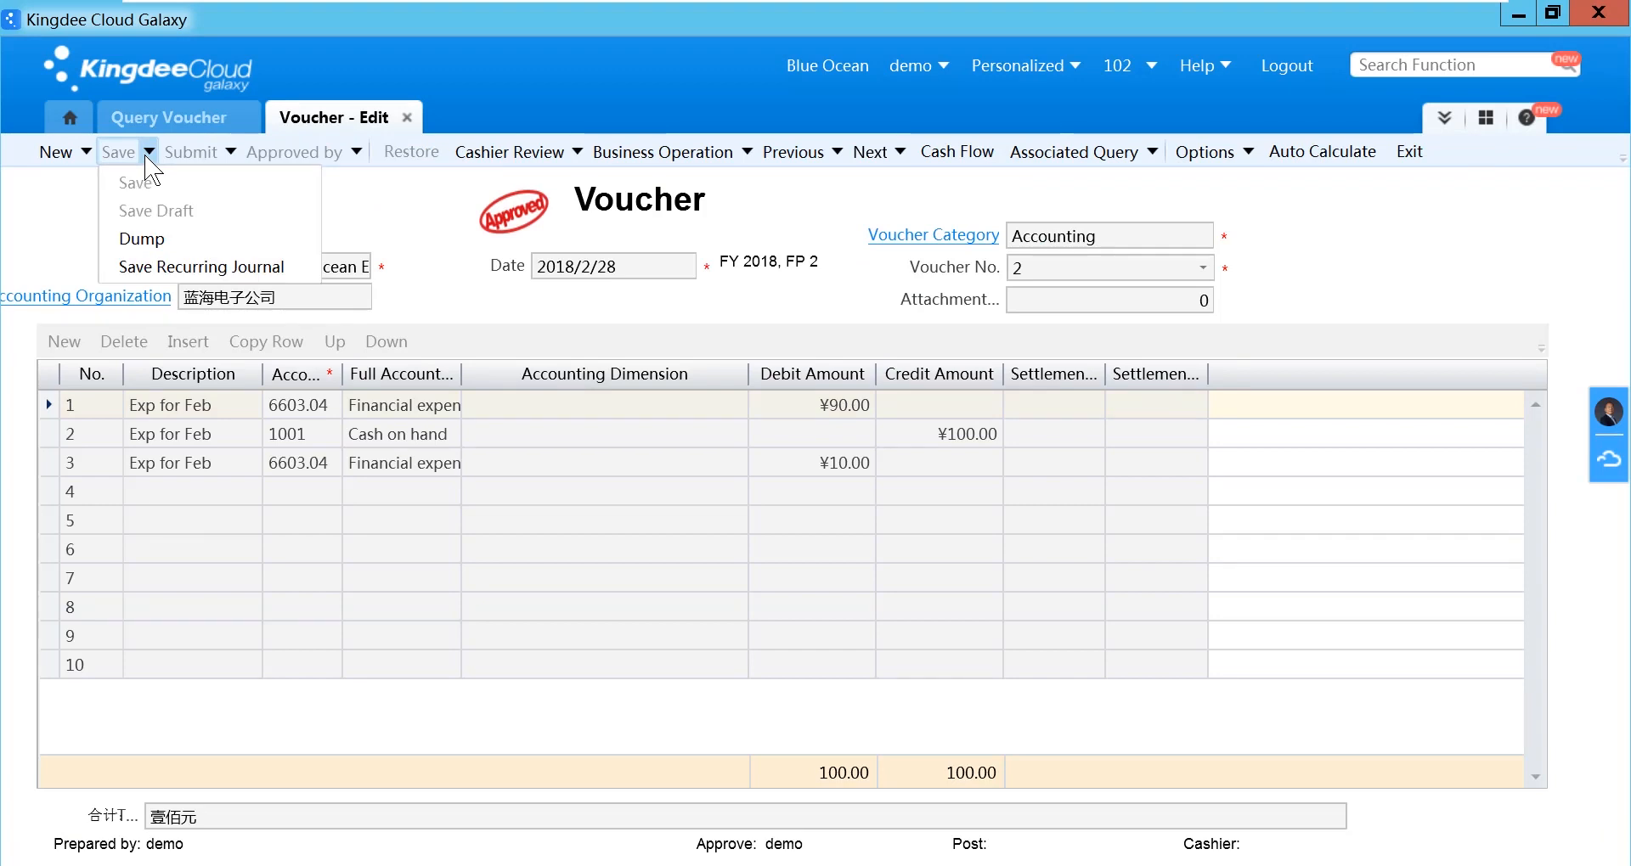
mouse_move(202, 266)
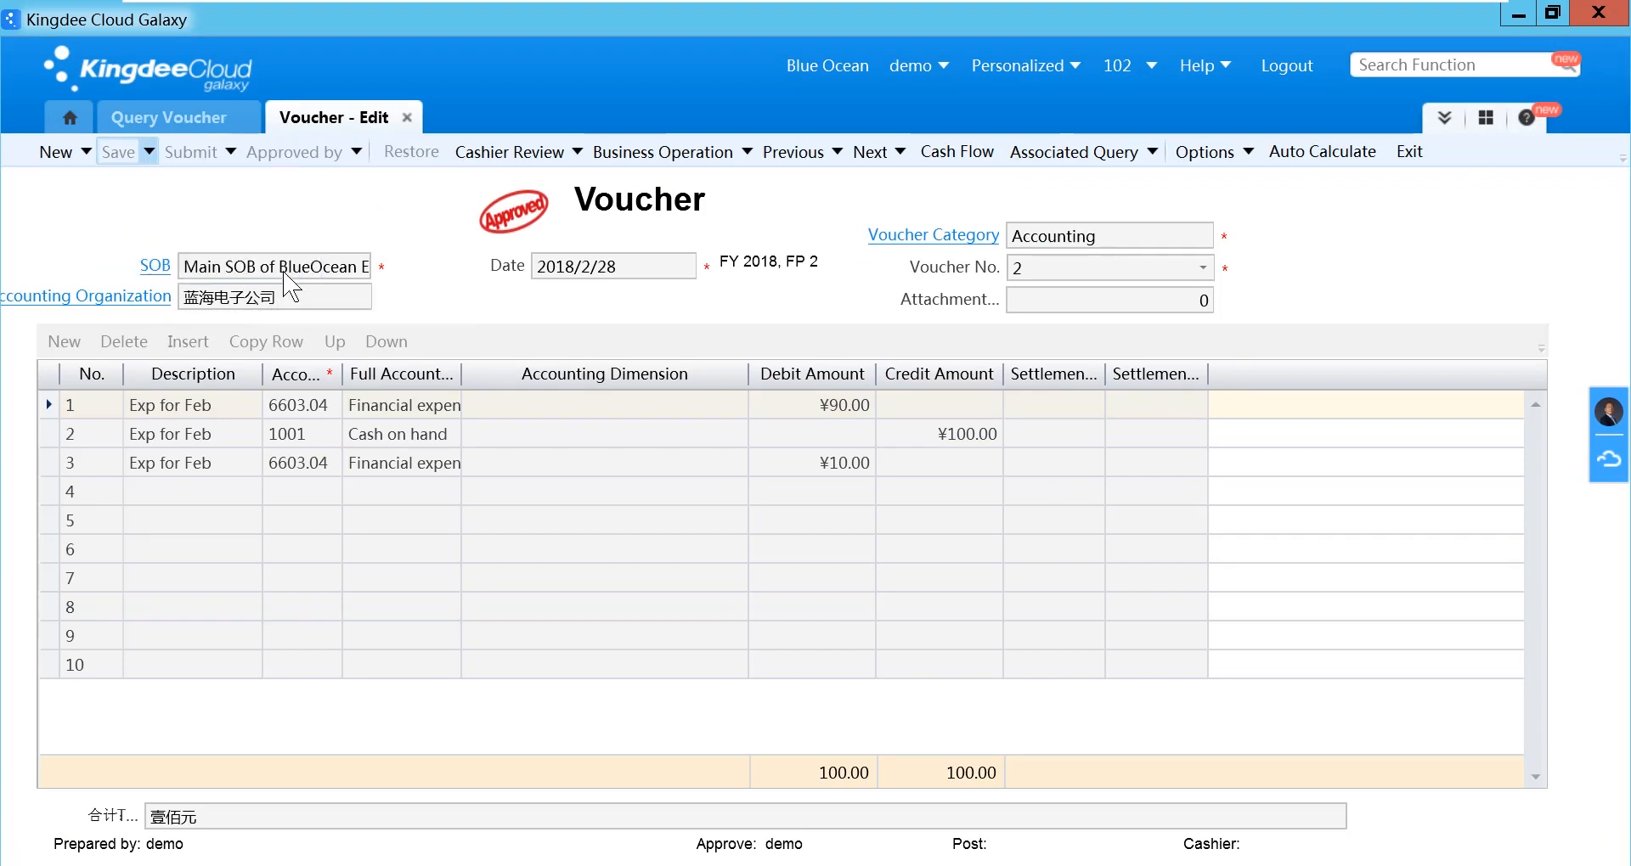
left_click(147, 152)
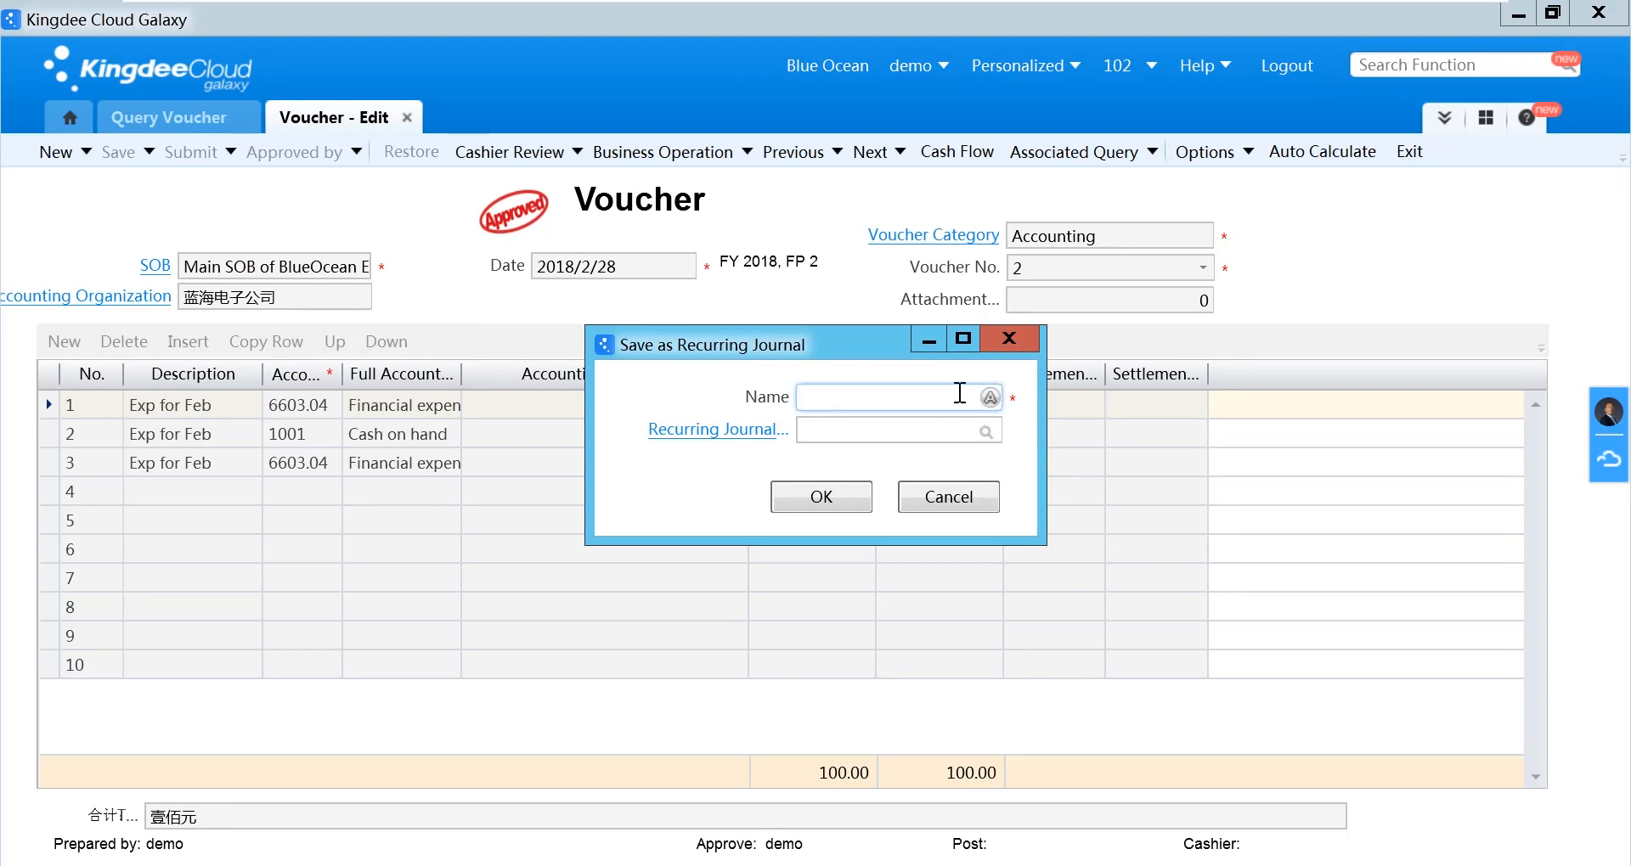
type("T")
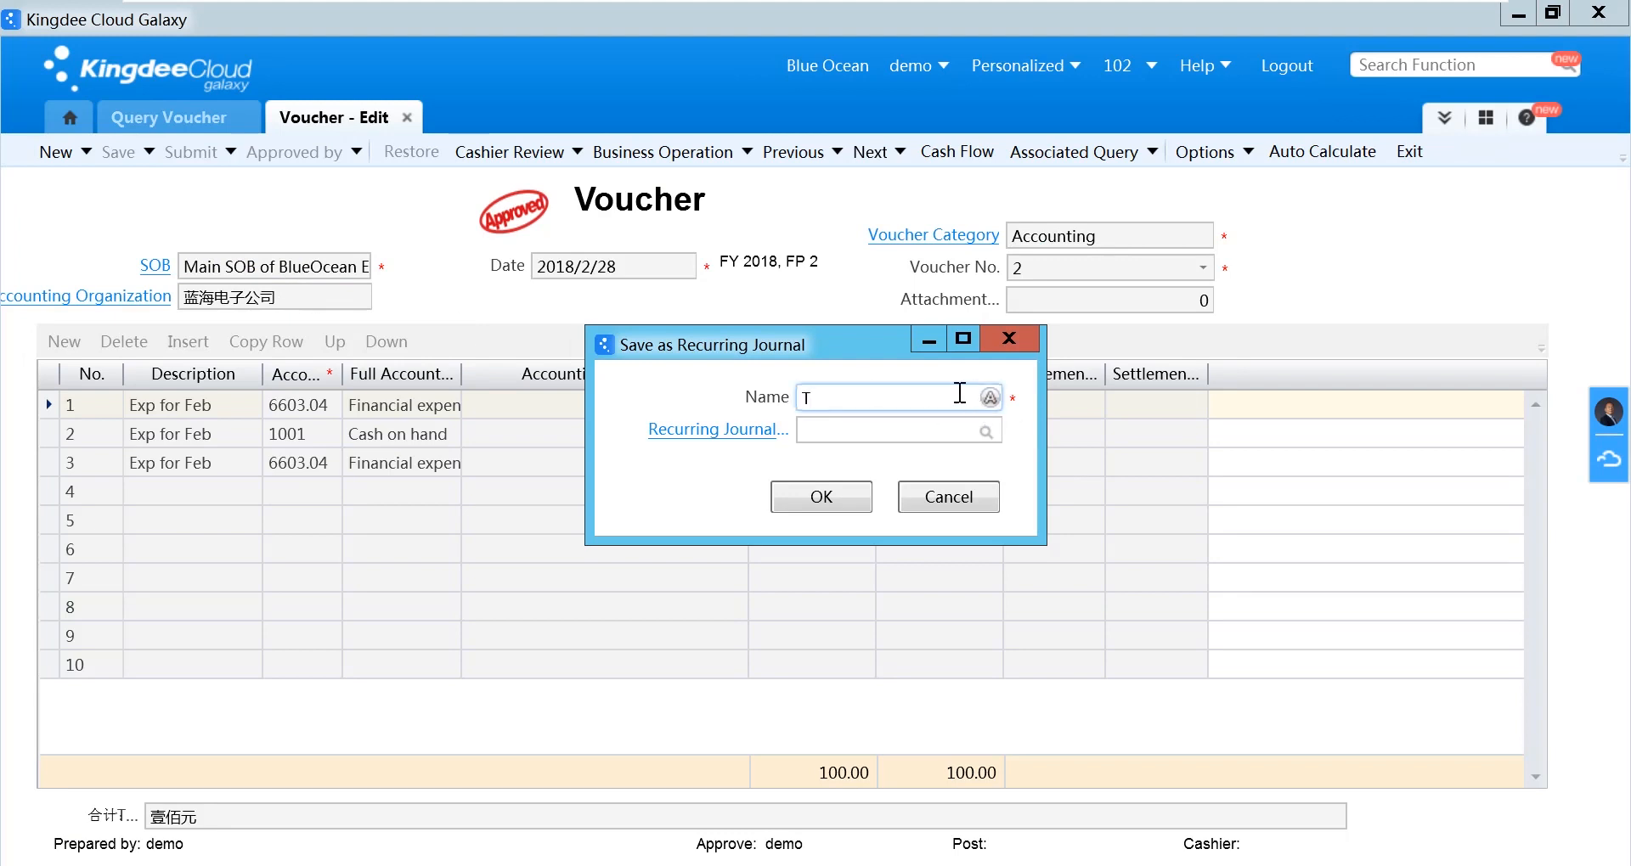
type("est1")
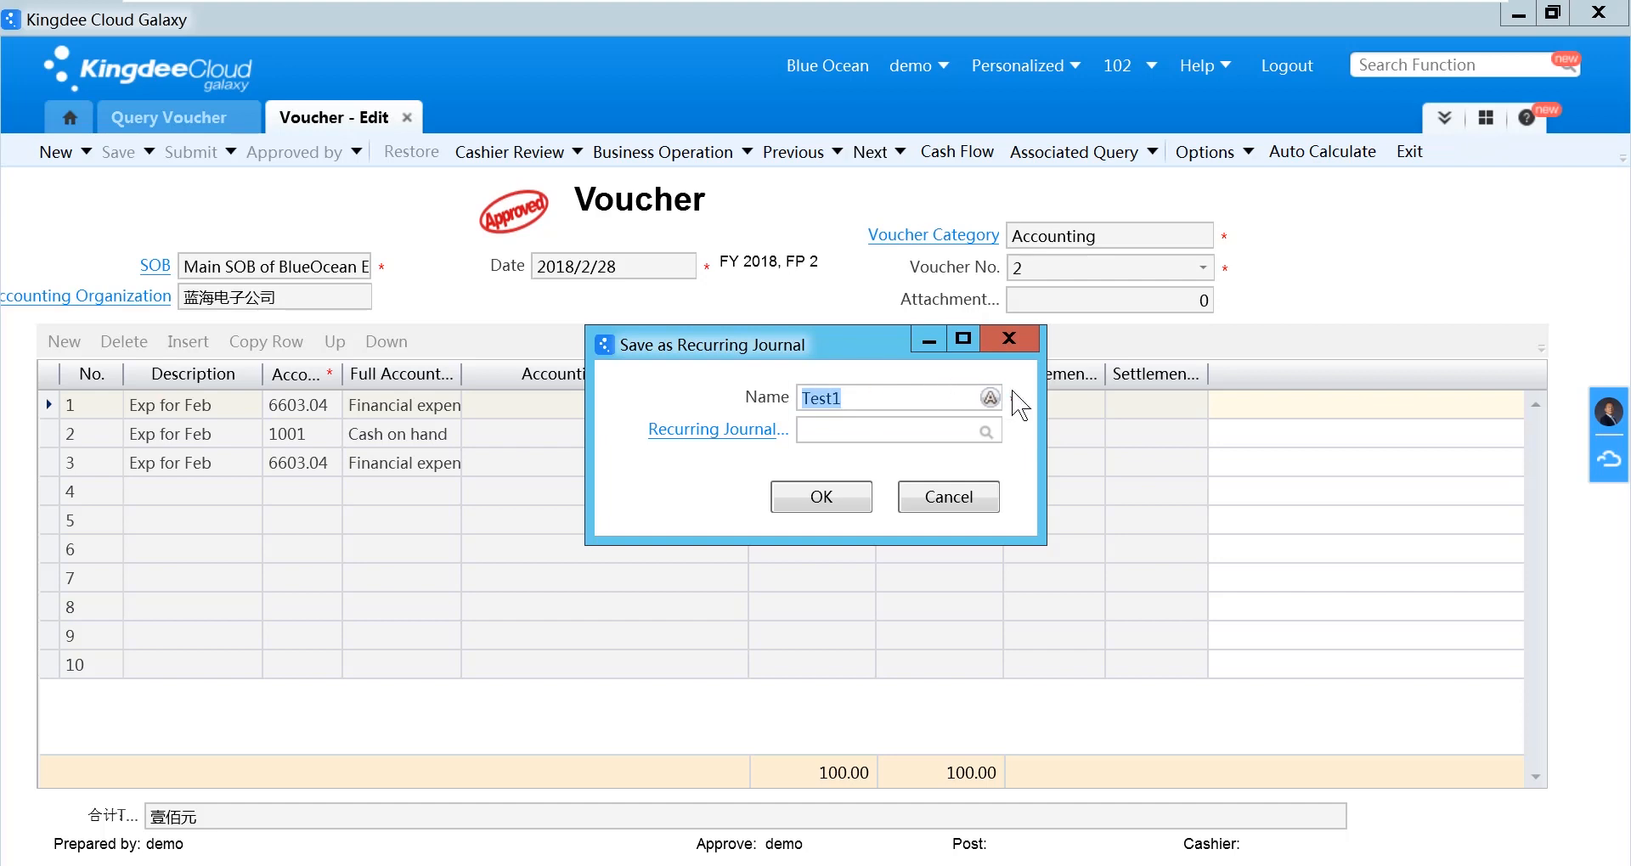
left_click(989, 398)
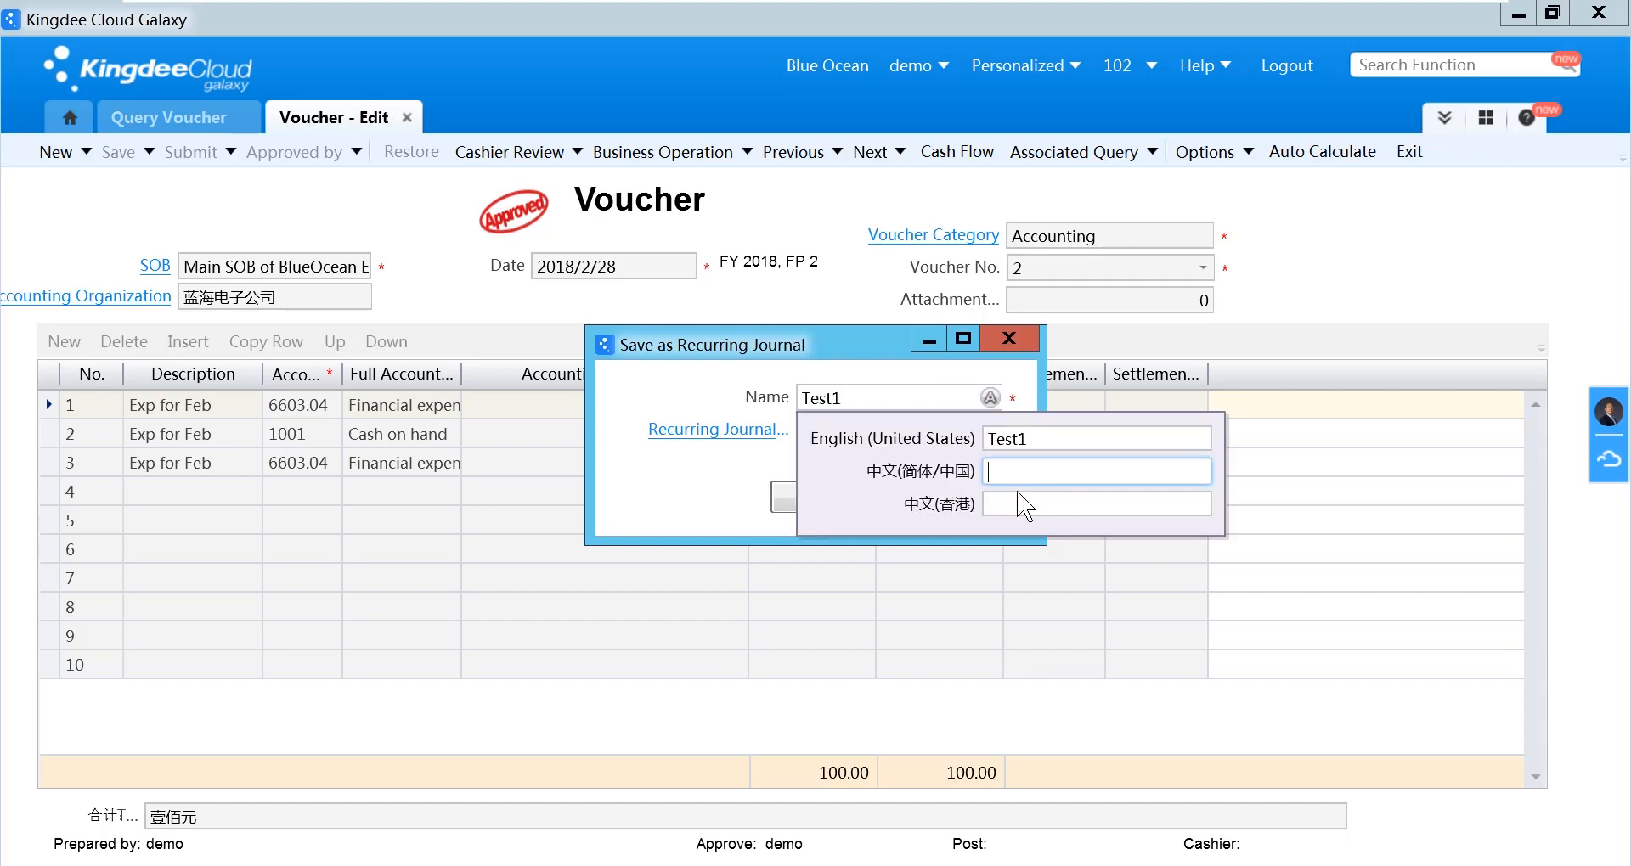
type("Test1")
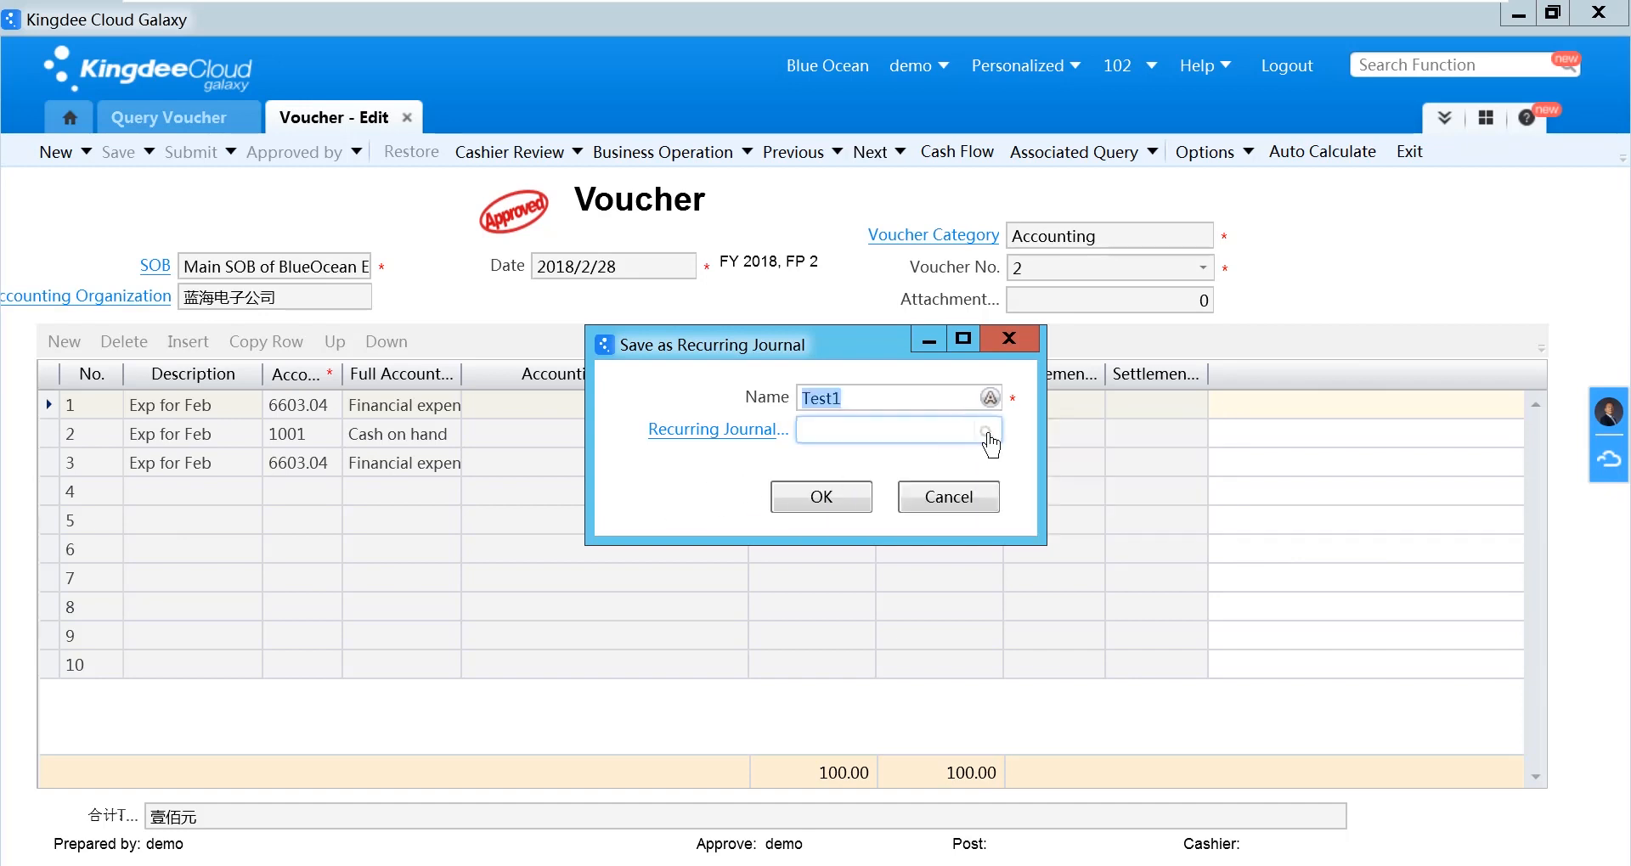
Assign recurring journal category T001, confirm the save, and dismiss the success message.
left_click(989, 430)
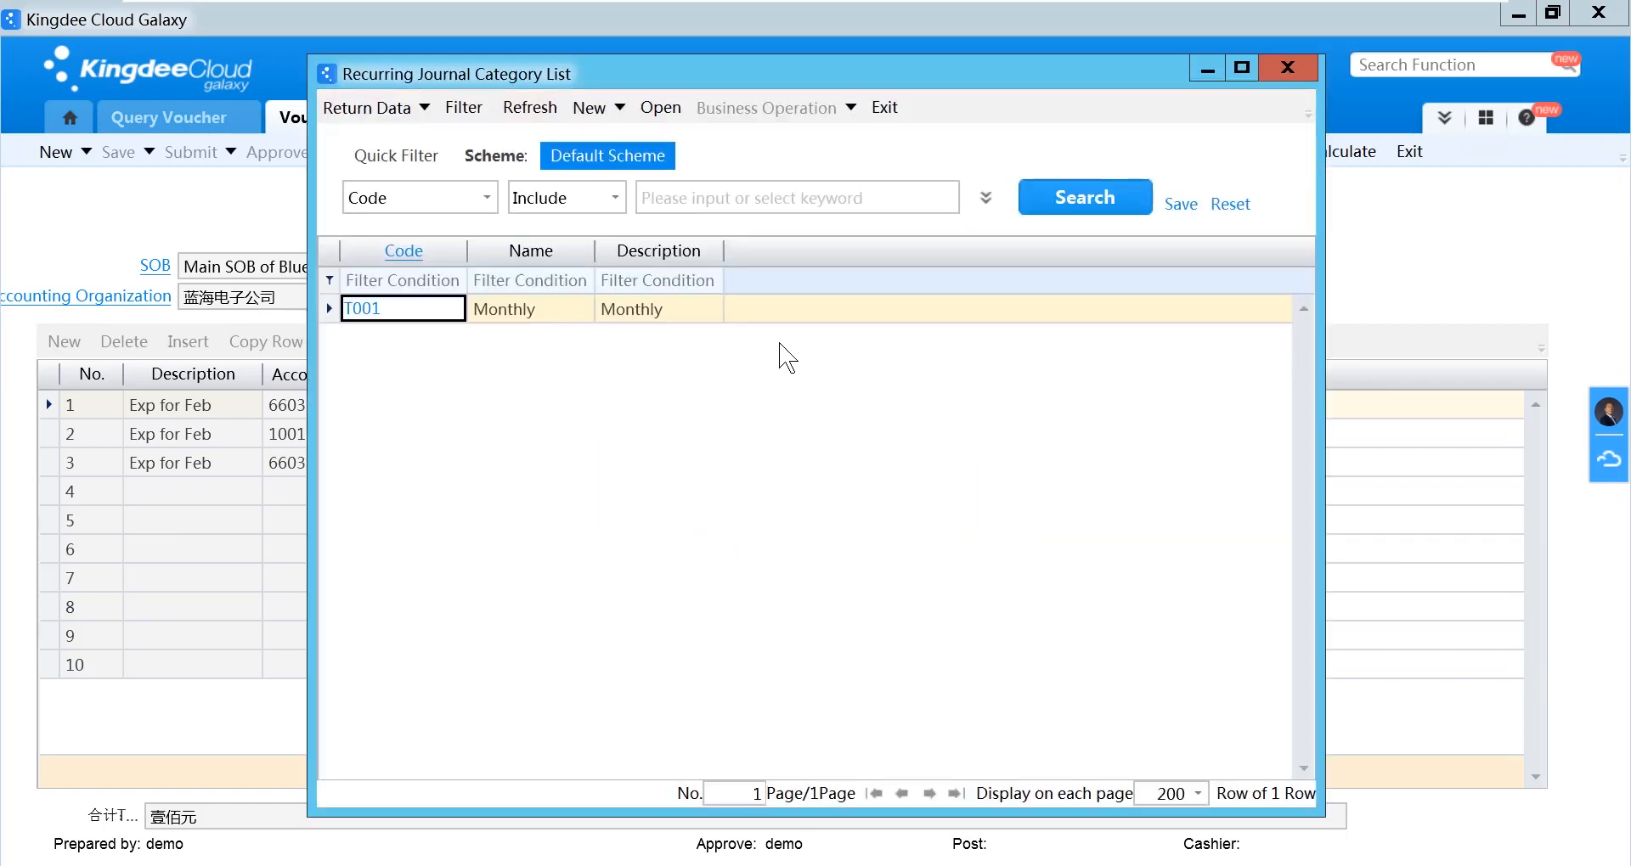
mouse_move(648, 325)
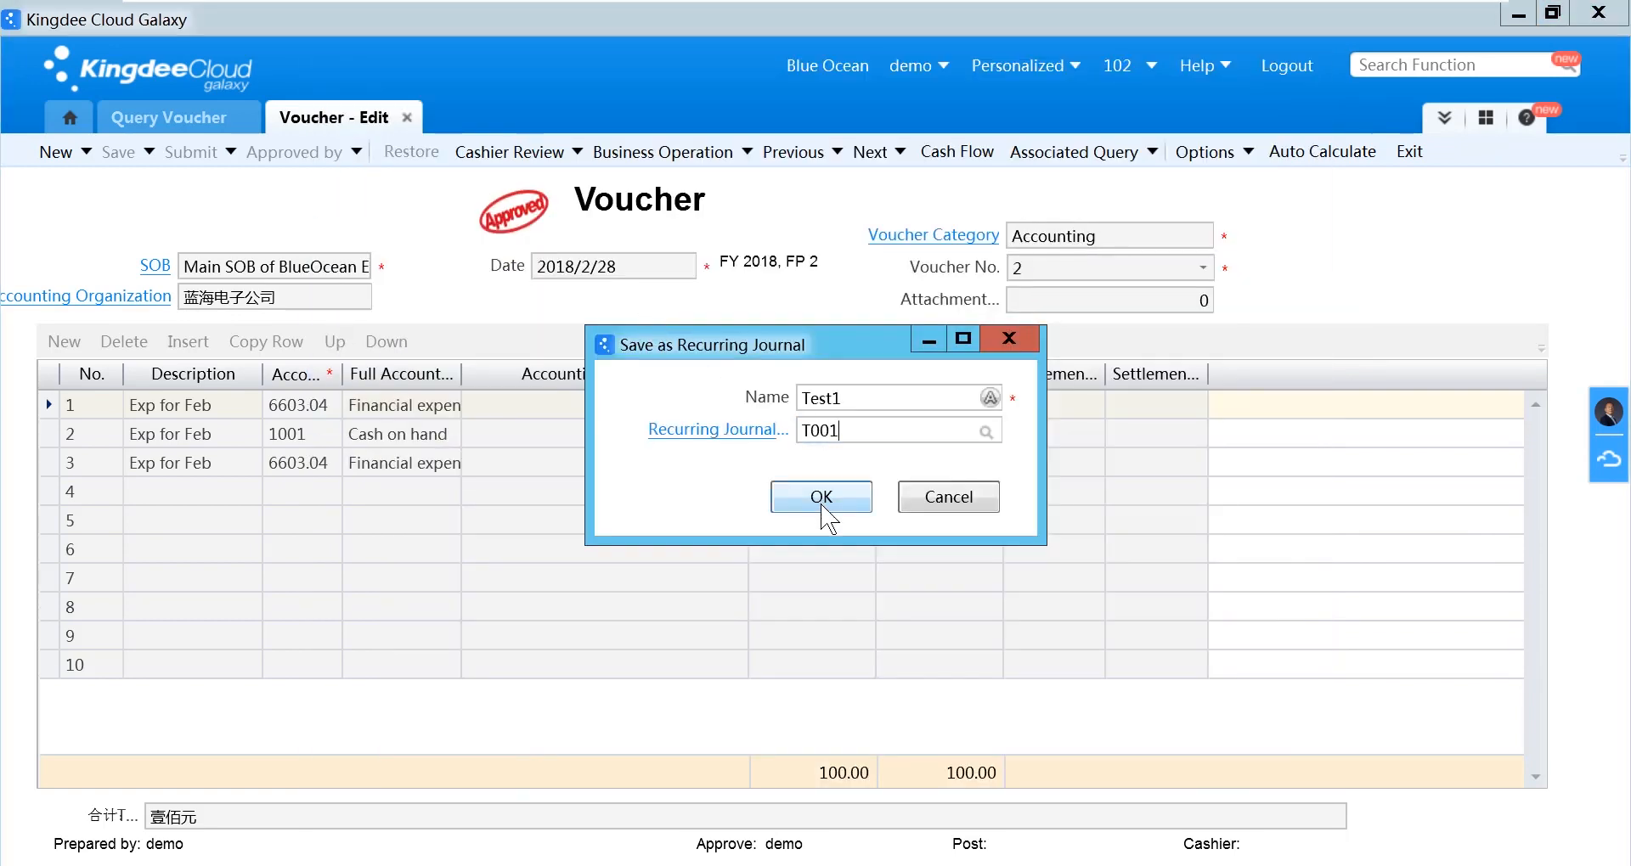
left_click(820, 497)
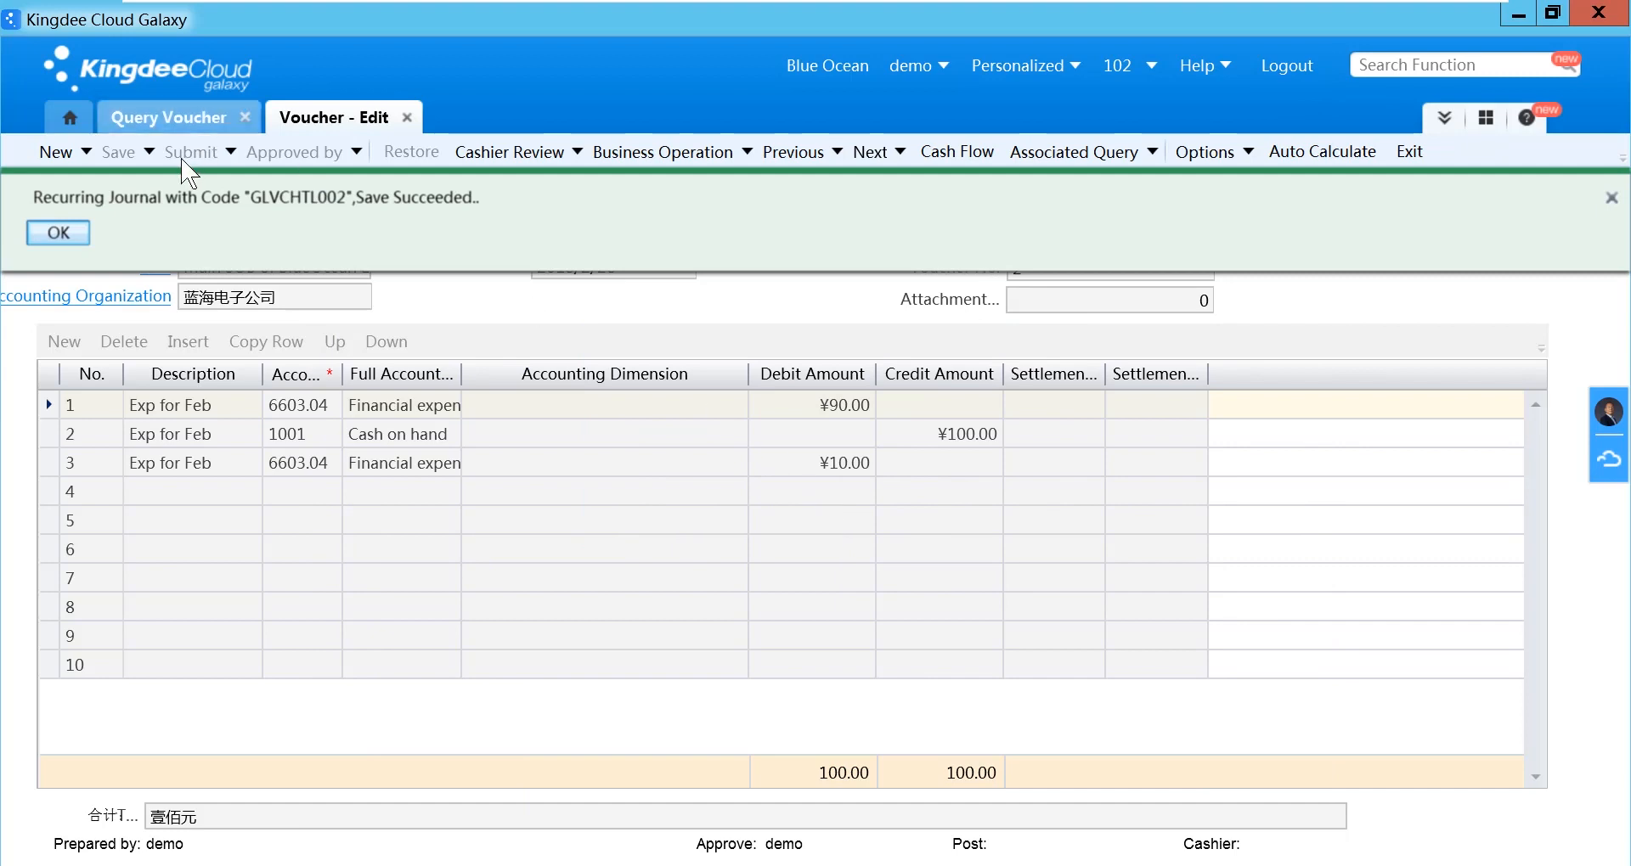
mouse_move(197, 203)
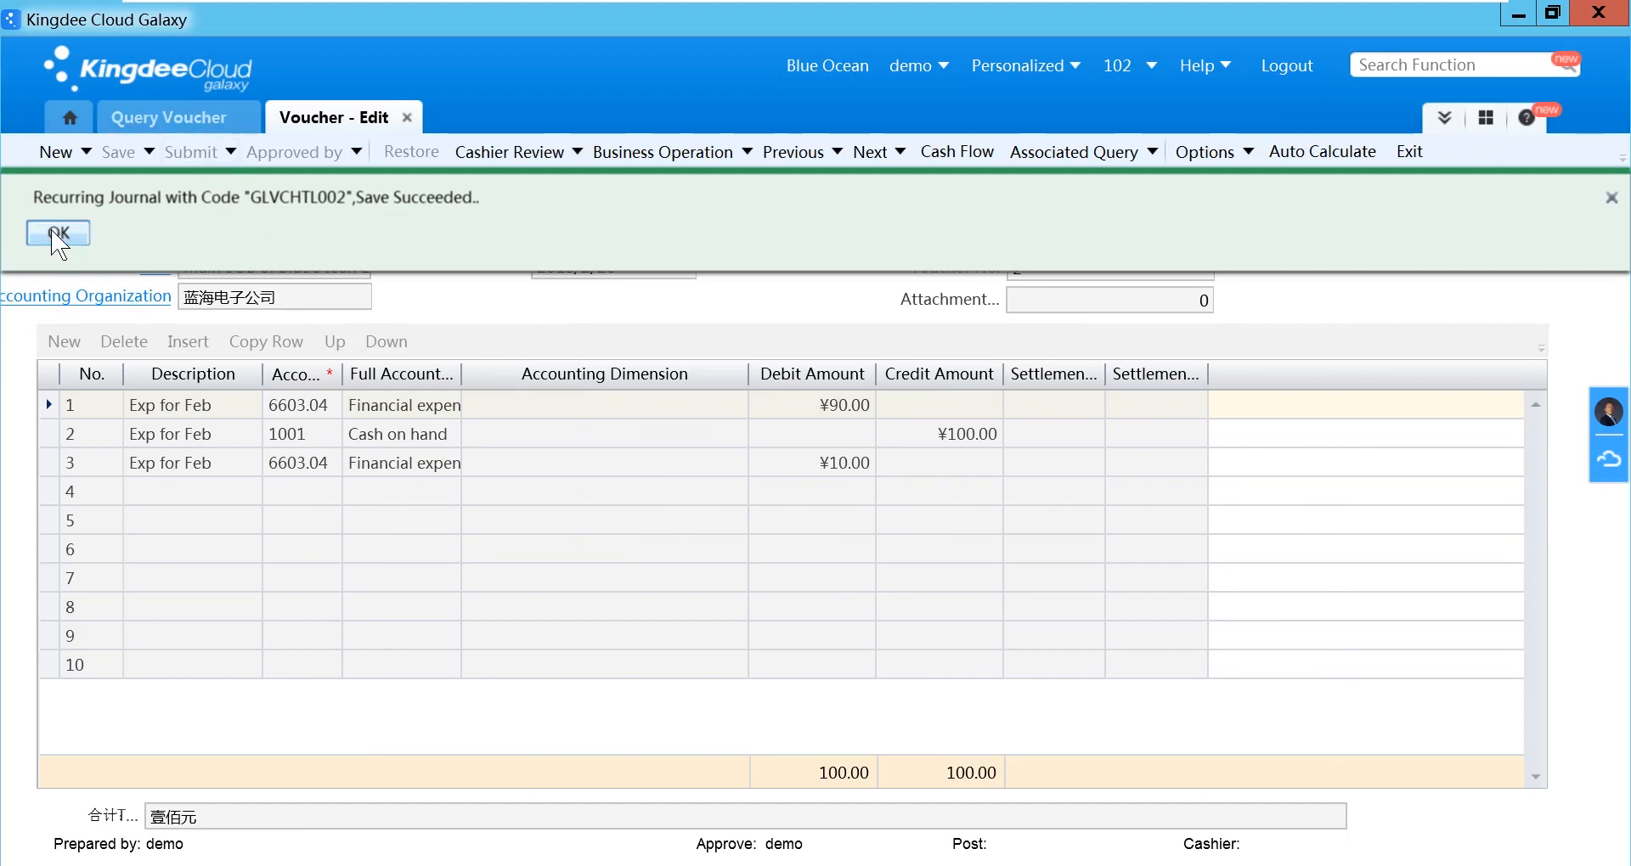
left_click(57, 232)
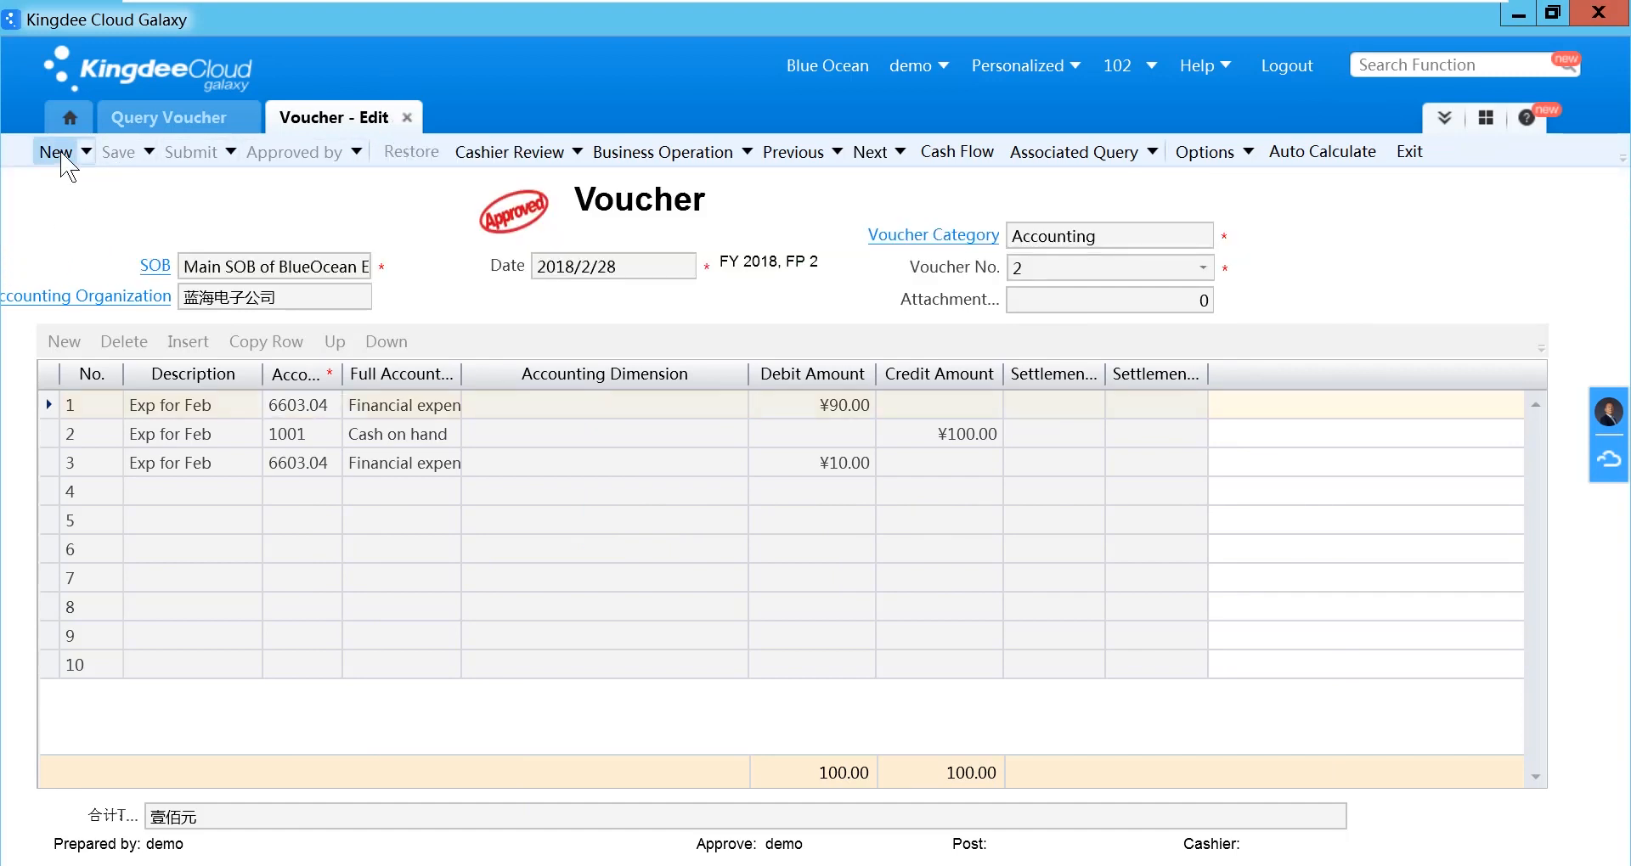
Create voucher No. 3 by calling the Test1 recurring journal's Exp for Feb lines.
left_click(55, 152)
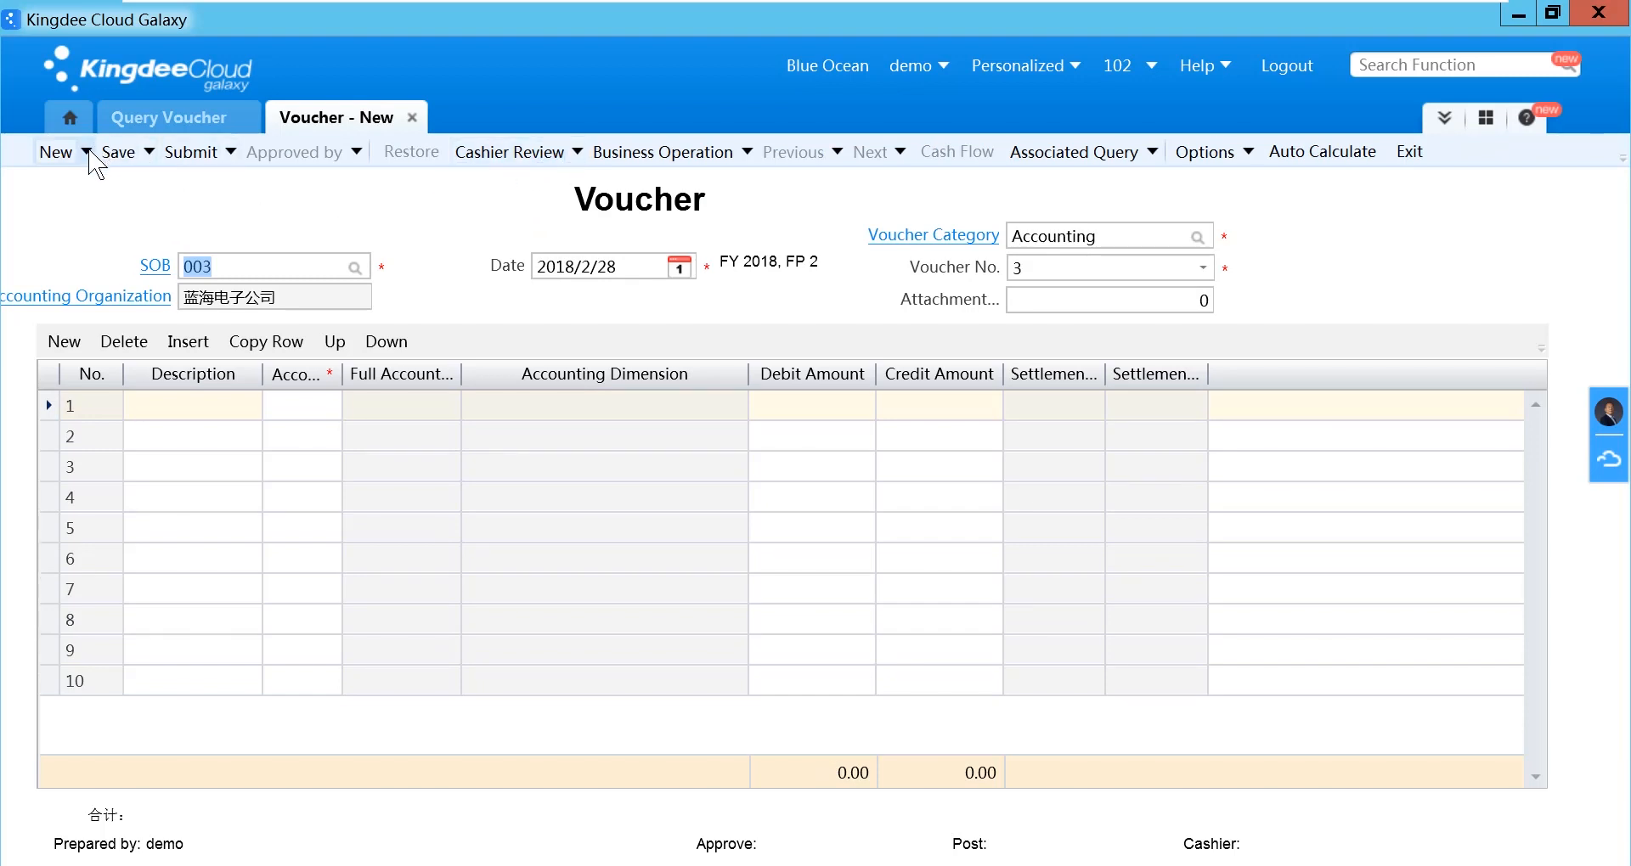
left_click(83, 152)
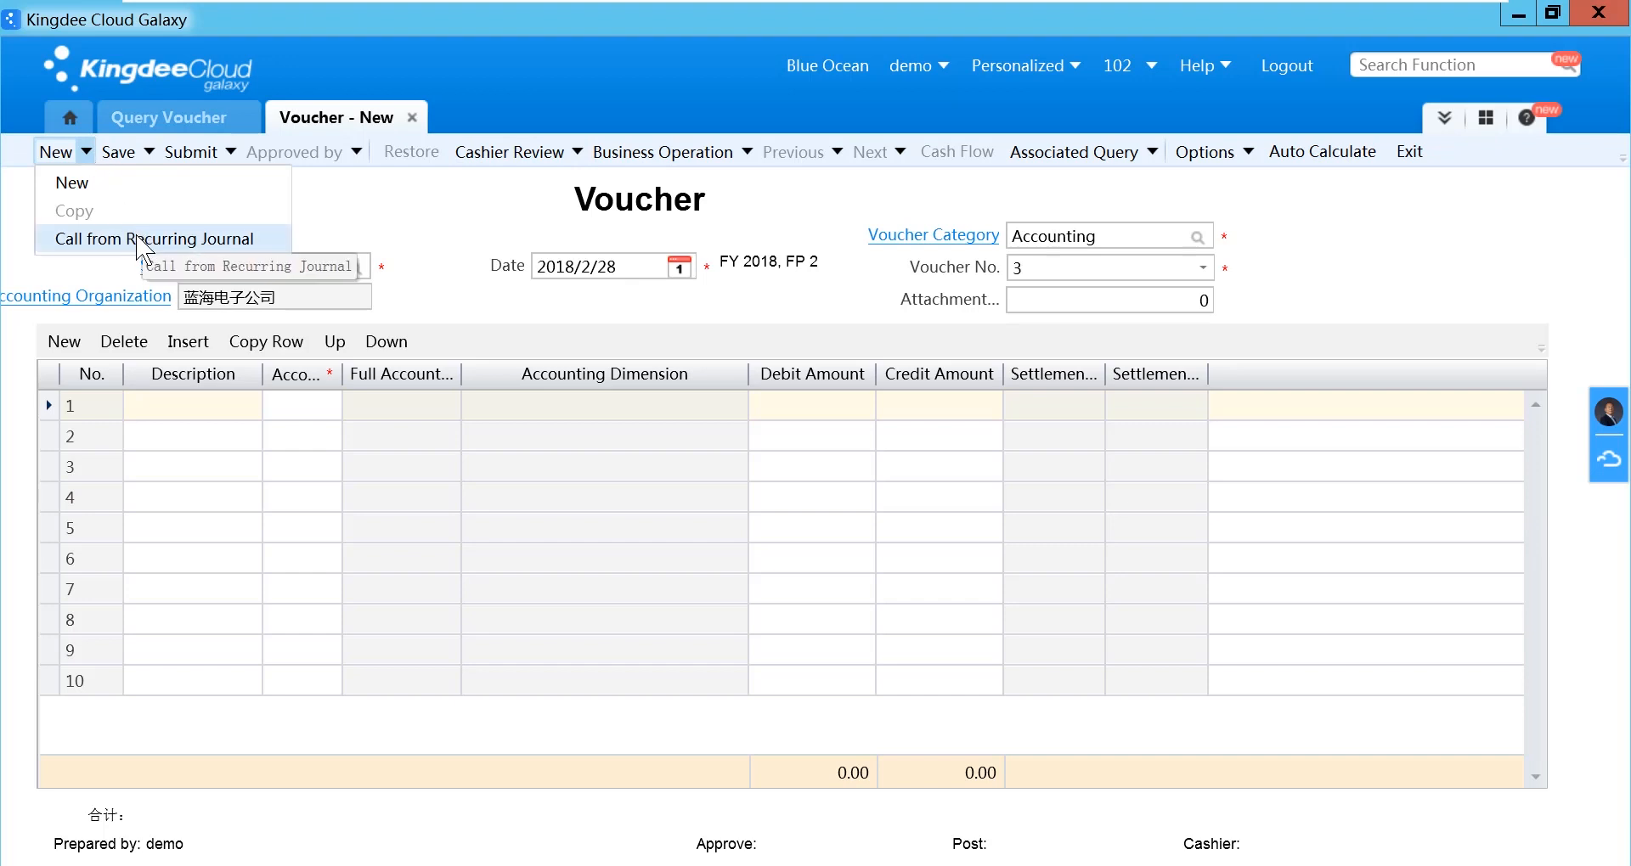
left_click(154, 240)
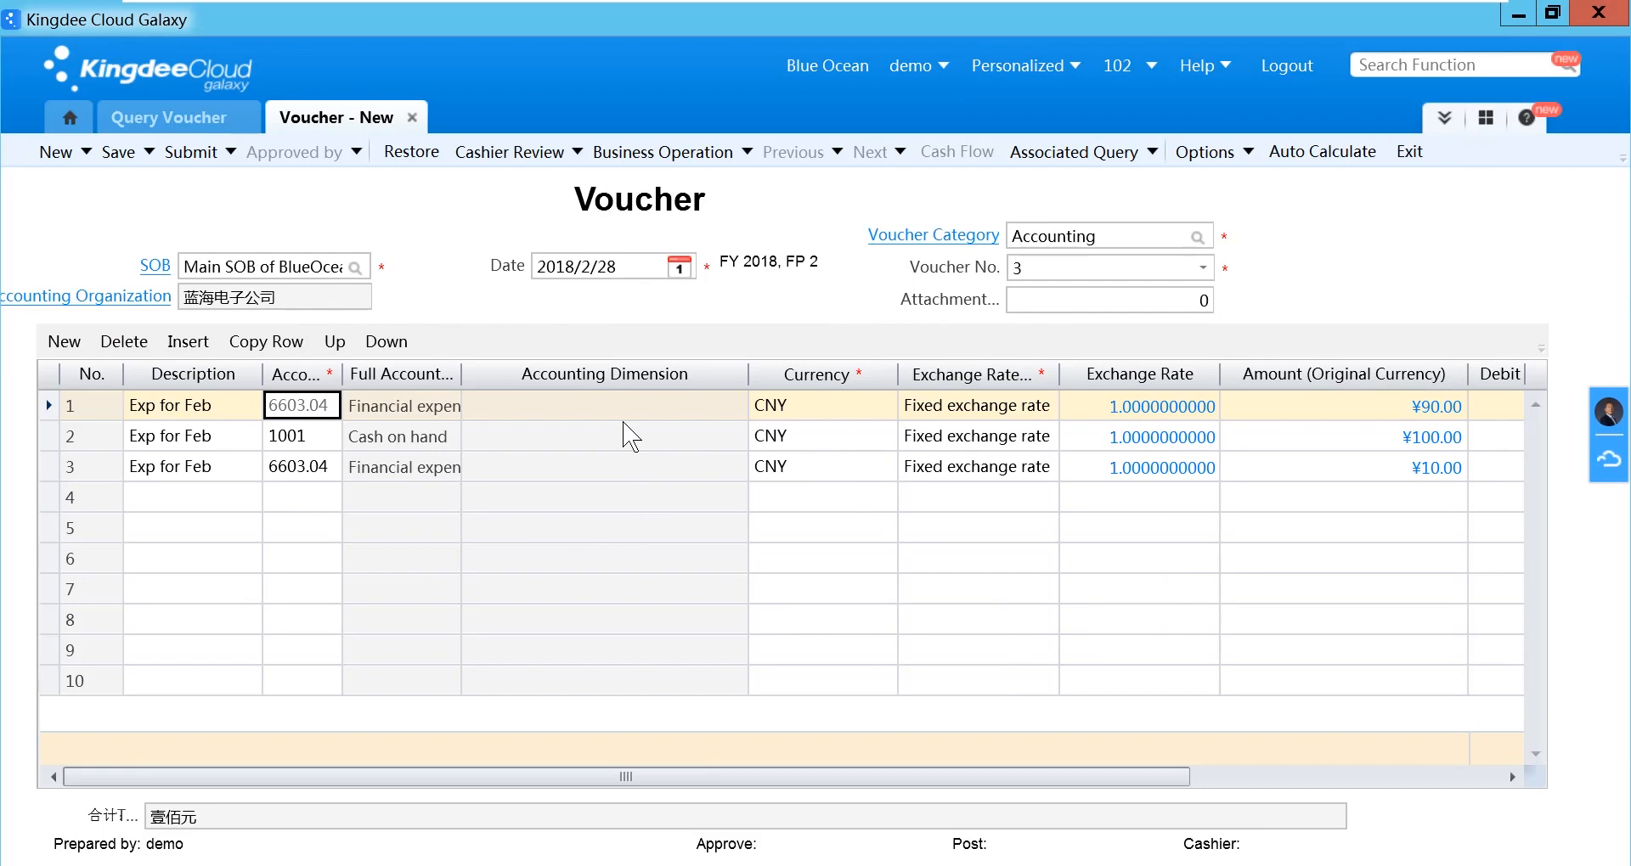
Save voucher No. 3 for FY2018 period 2 in the Accounting category.
left_click(1092, 268)
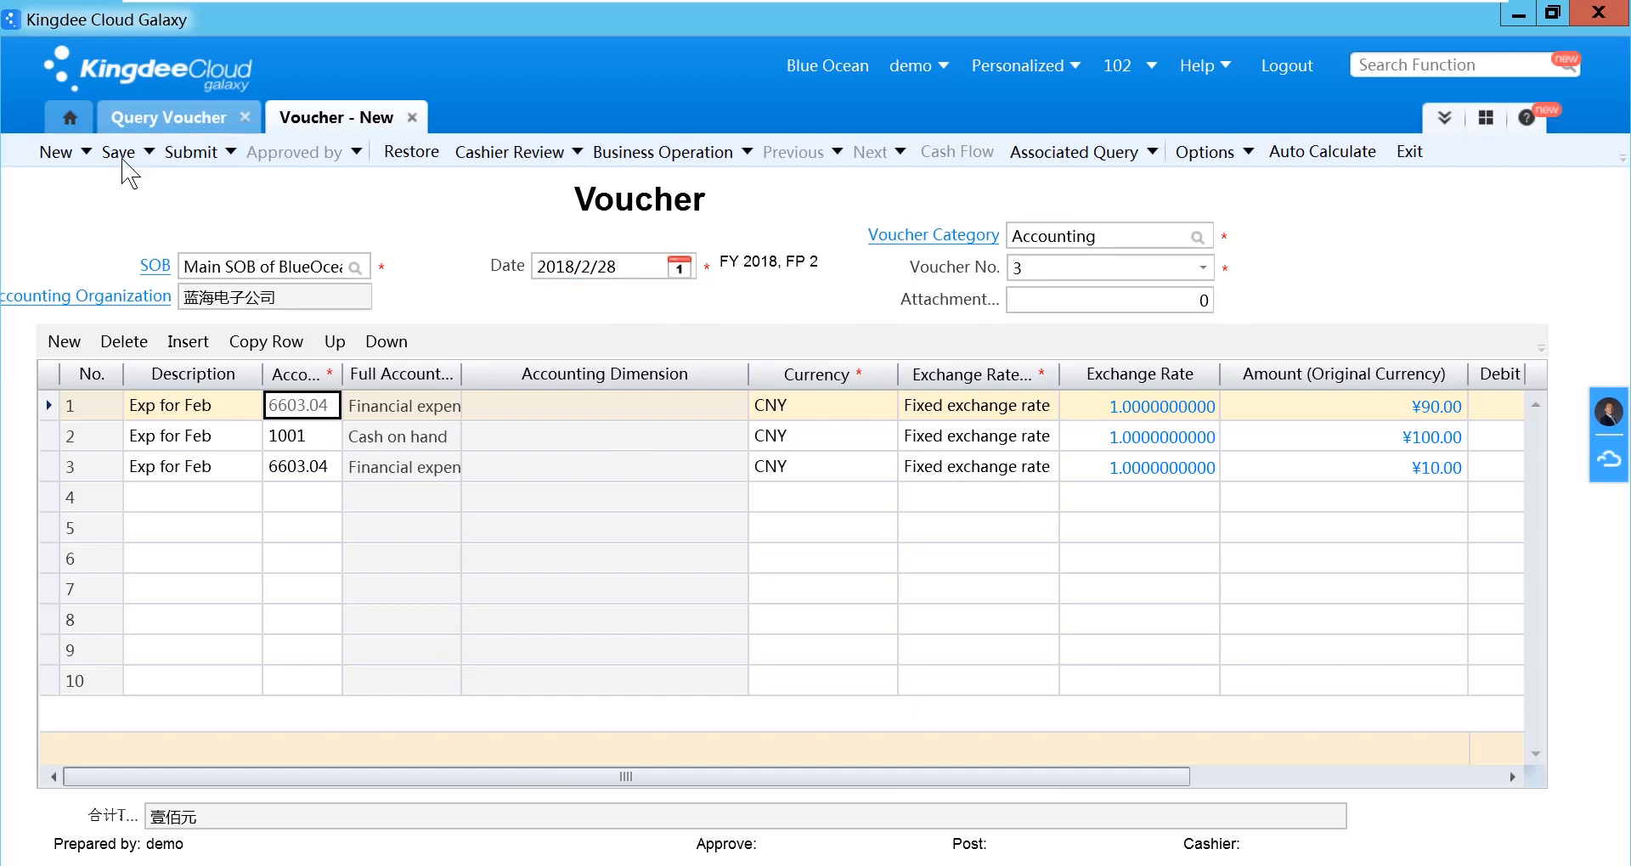
left_click(117, 151)
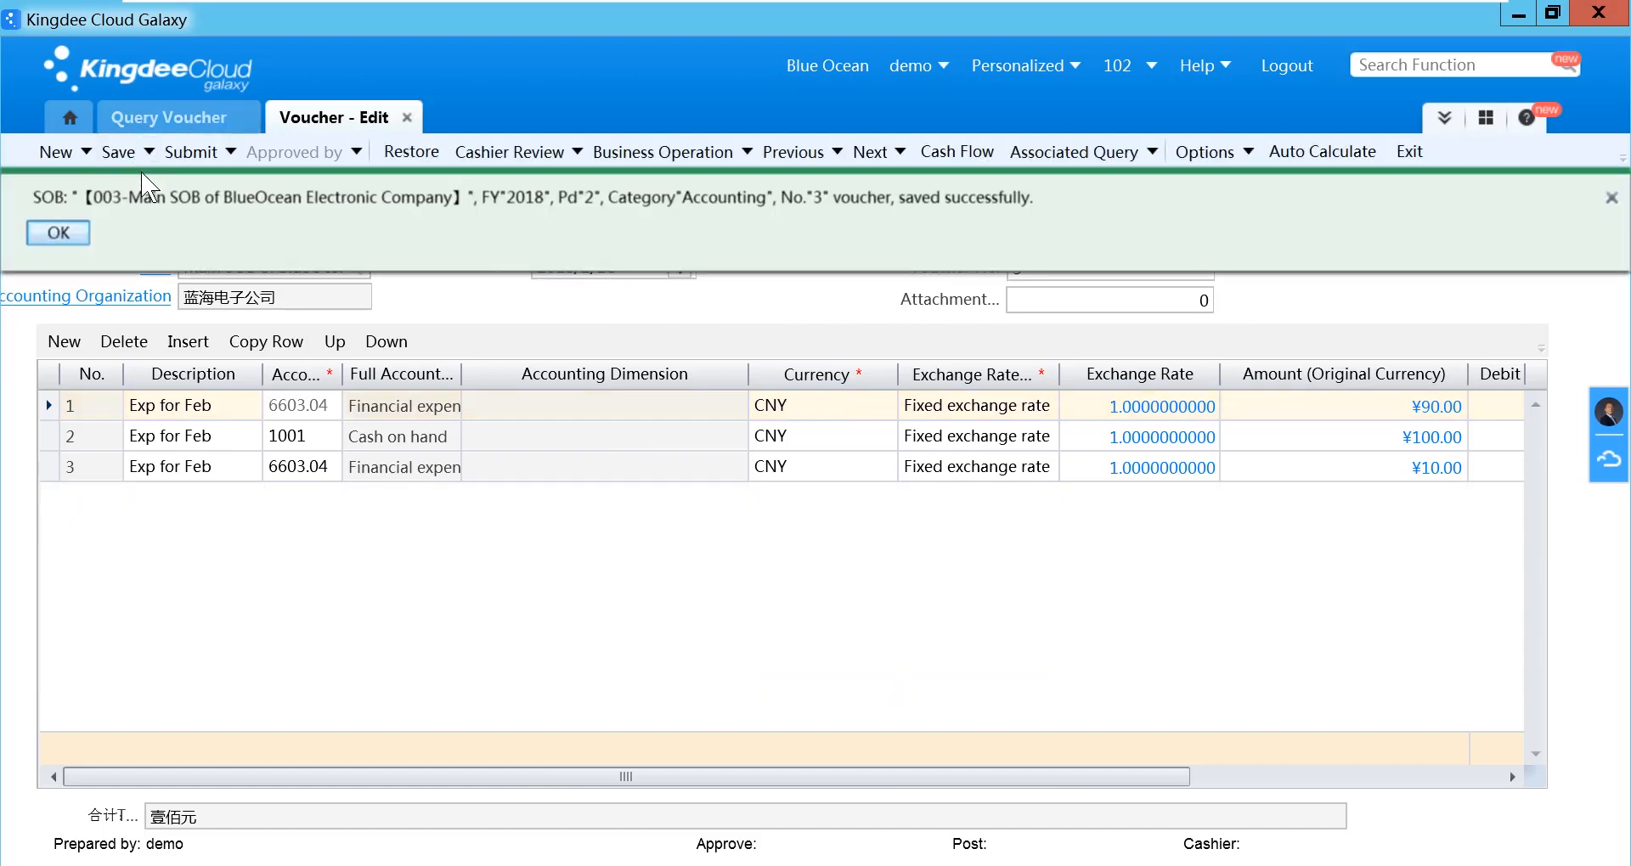
mouse_move(435, 548)
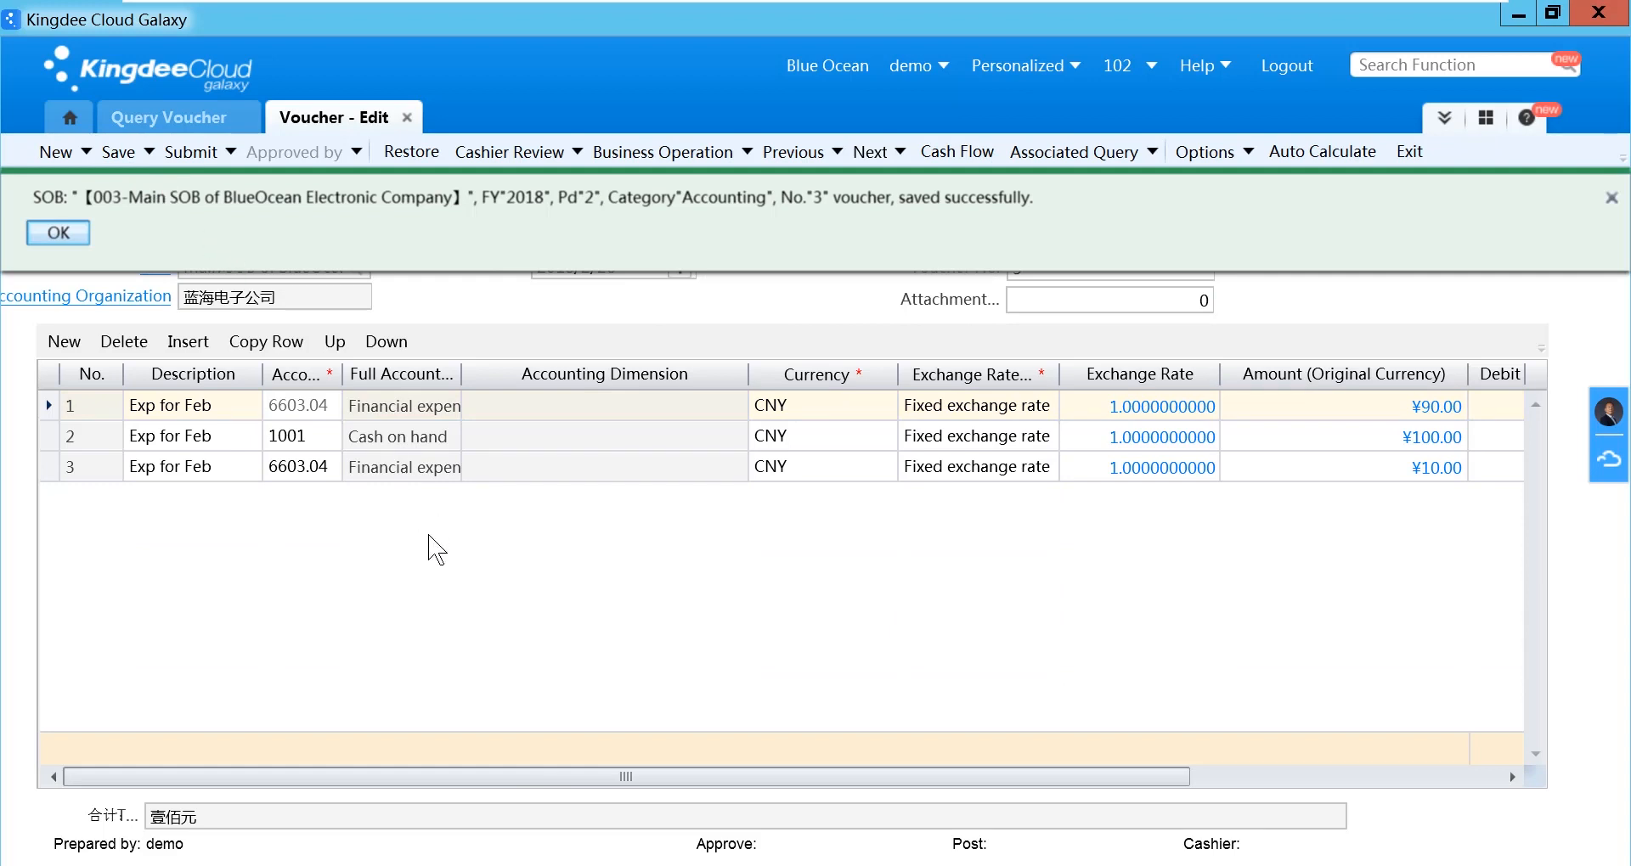